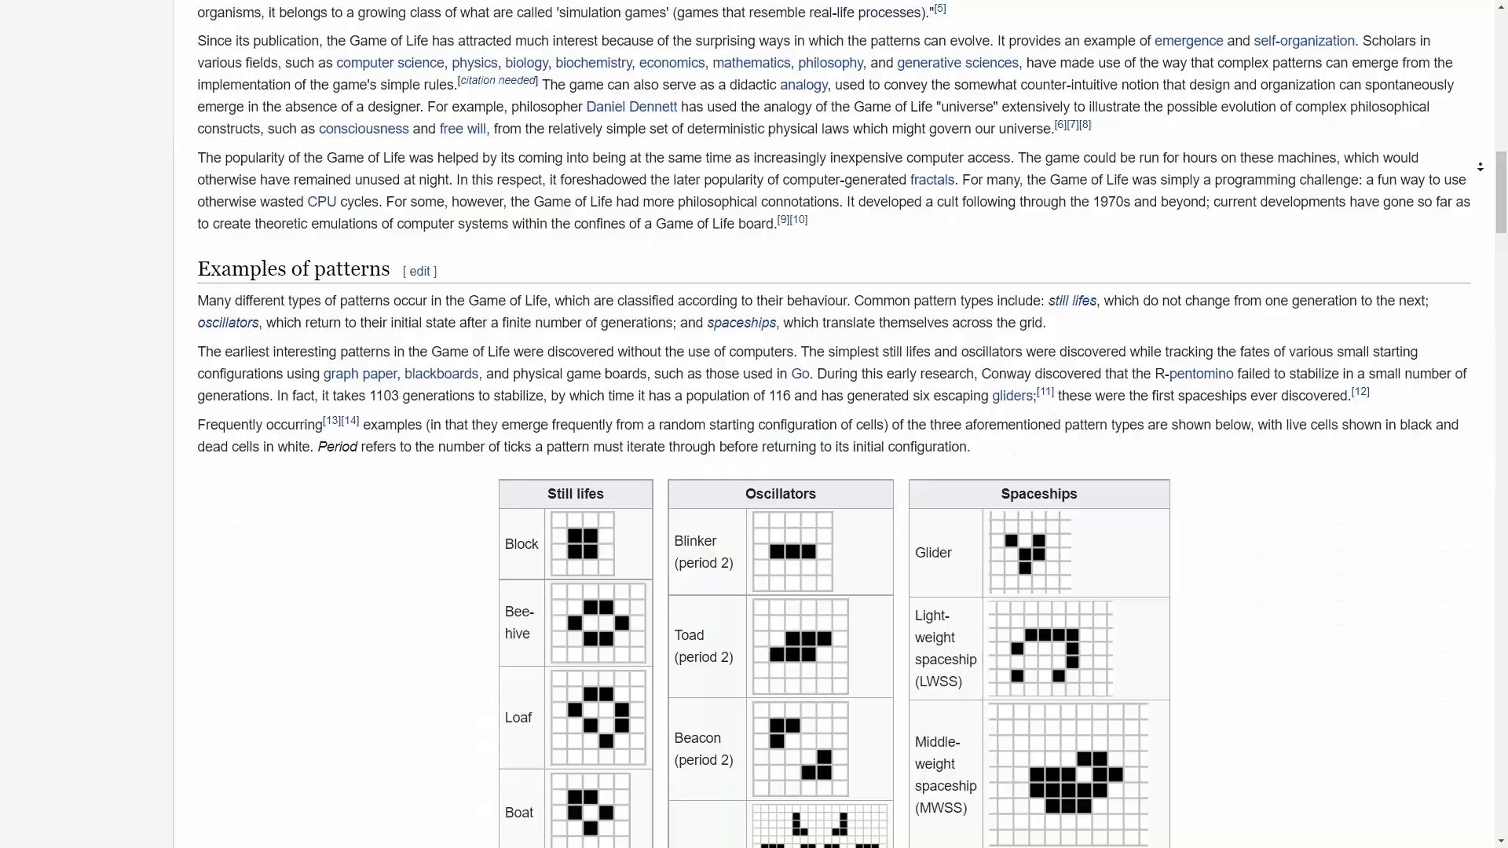
# Step: Fill the blank Piskel sprite canvas with white for the tile image
pyautogui.scroll(-3)
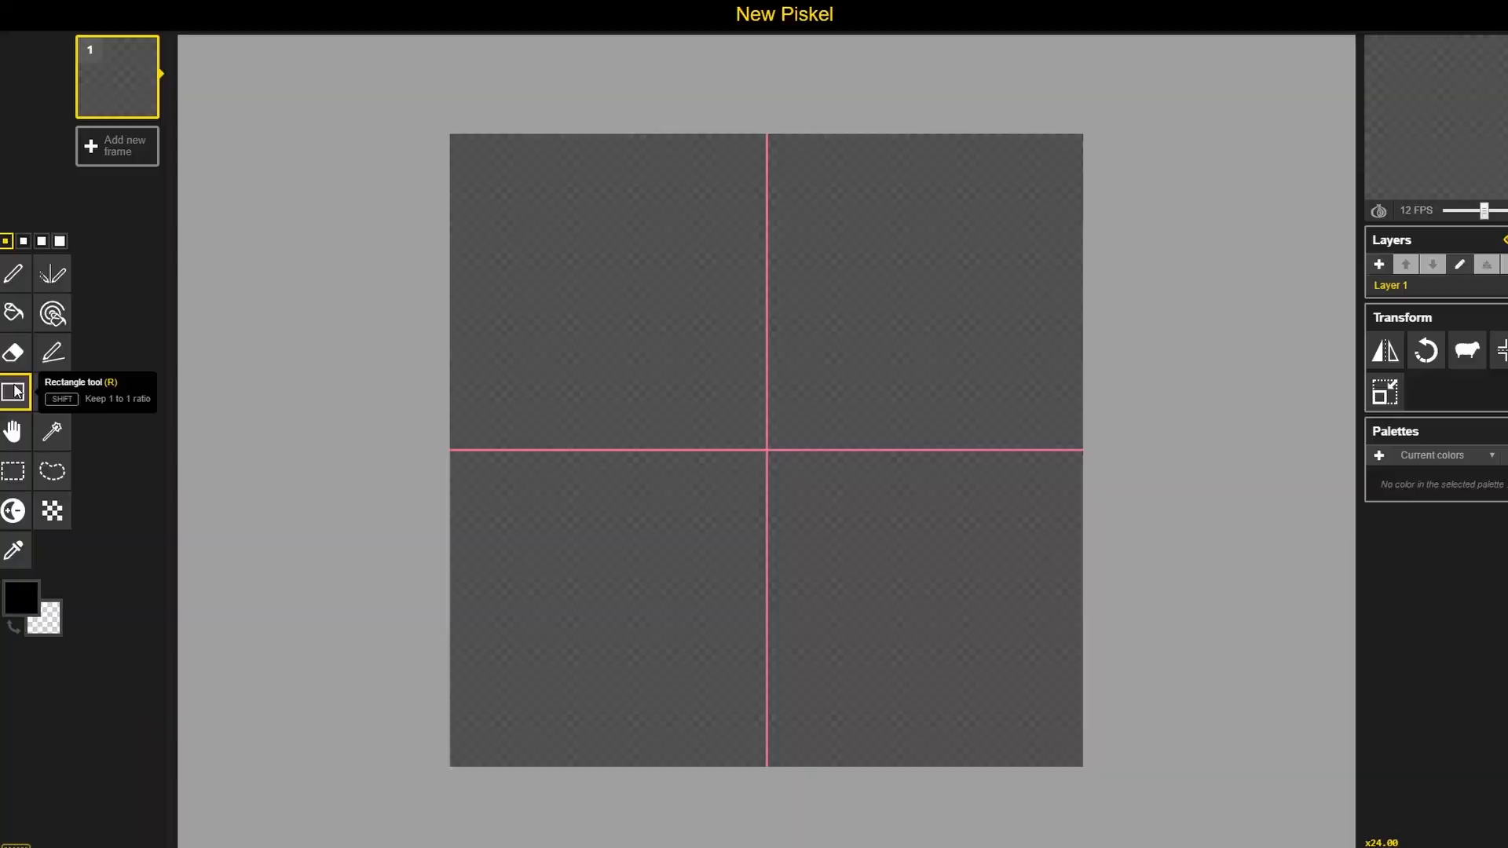
pyautogui.click(22, 597)
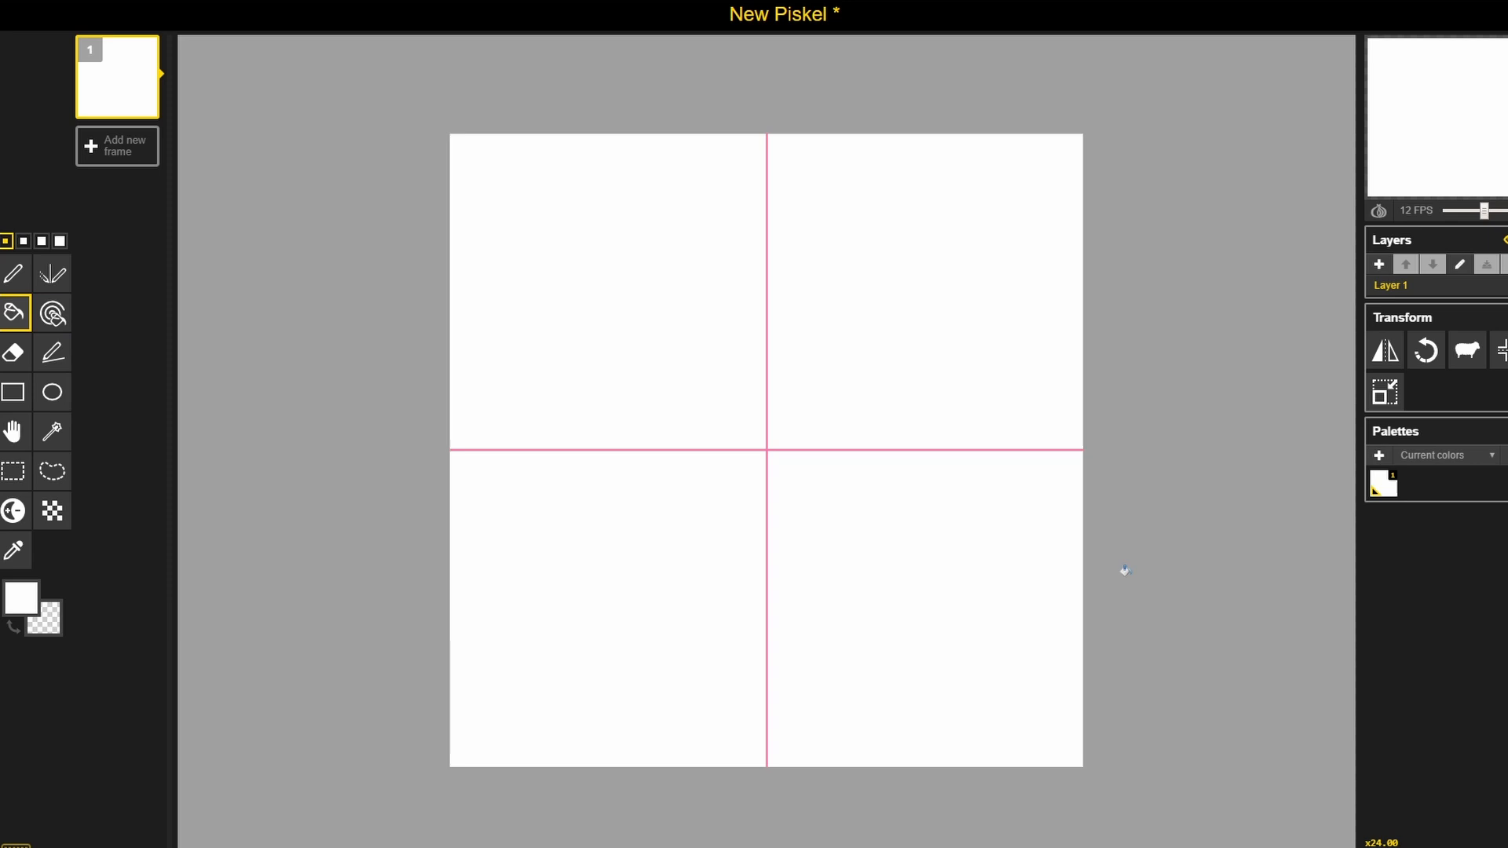
pyautogui.press('alt+tab')
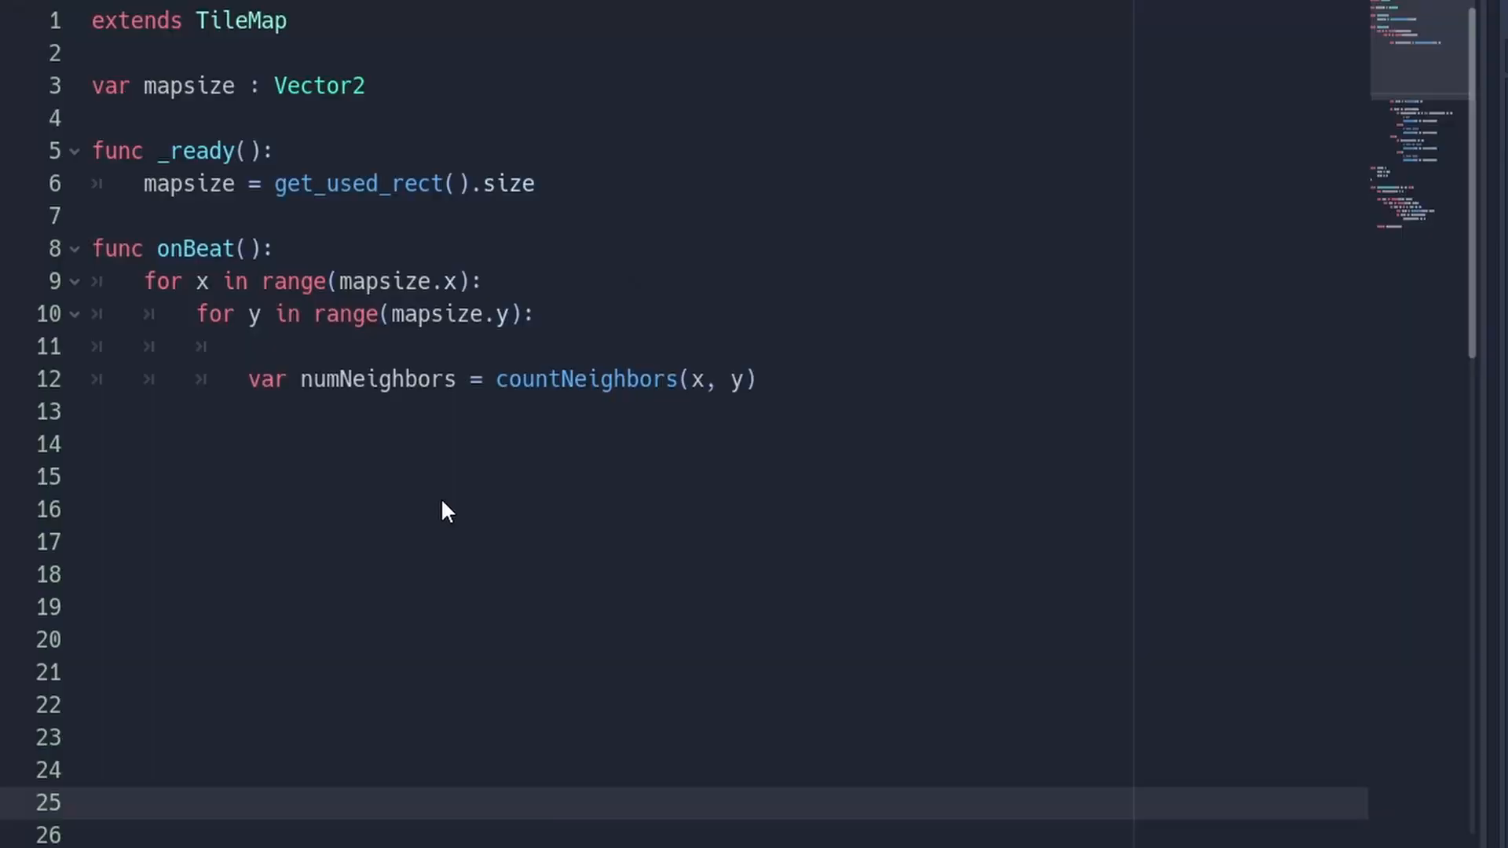
# Step: Add enum State { DEAD = -1, LIVE = 0 } and a countNeighbors(x, y) function using get_cell
pyautogui.click(192, 248)
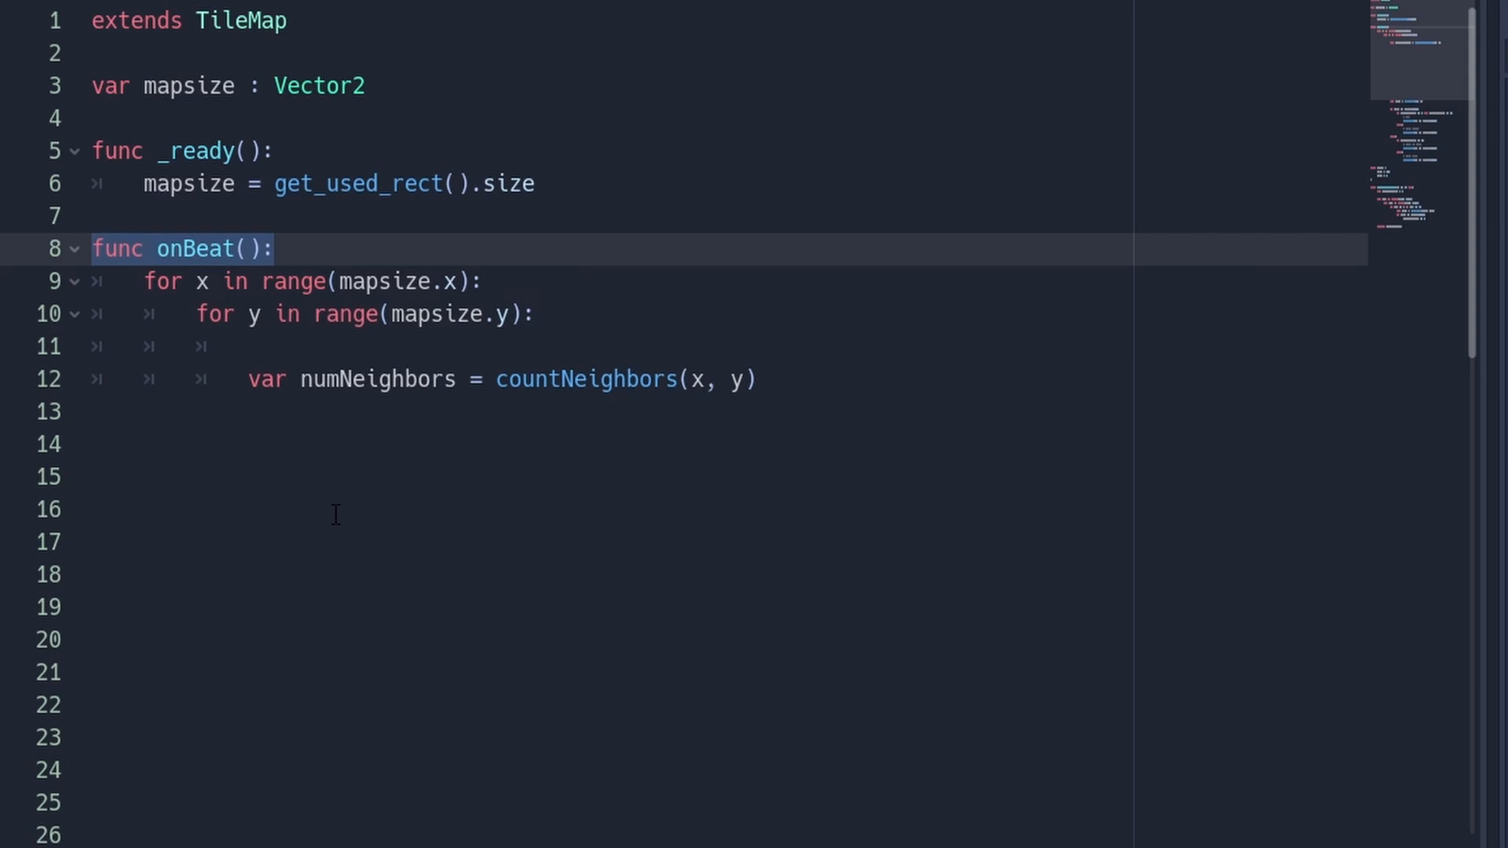
pyautogui.moveTo(145, 281); pyautogui.dragTo(542, 313)
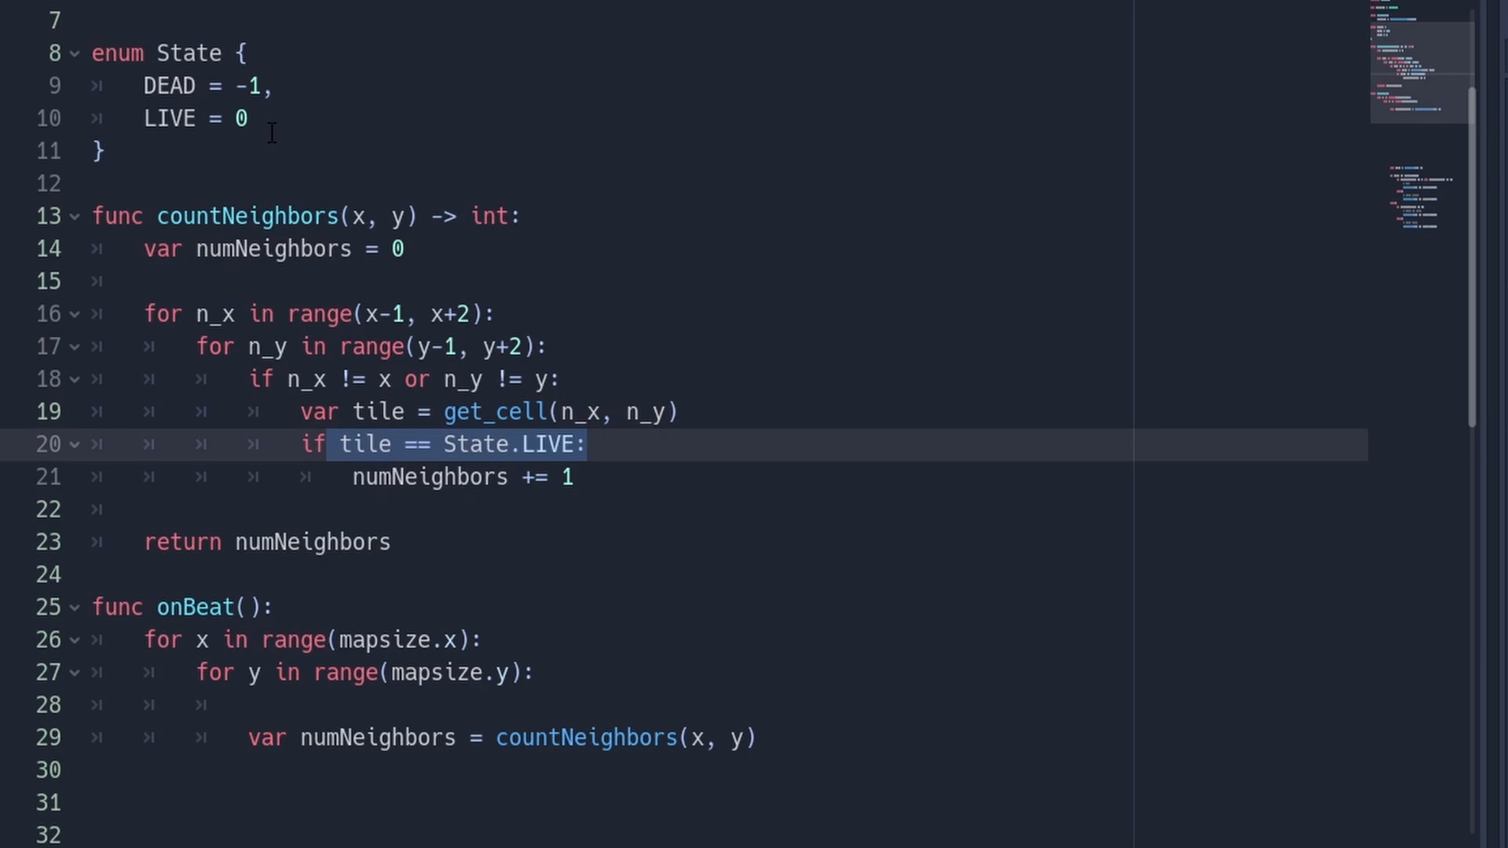
pyautogui.scroll(-3)
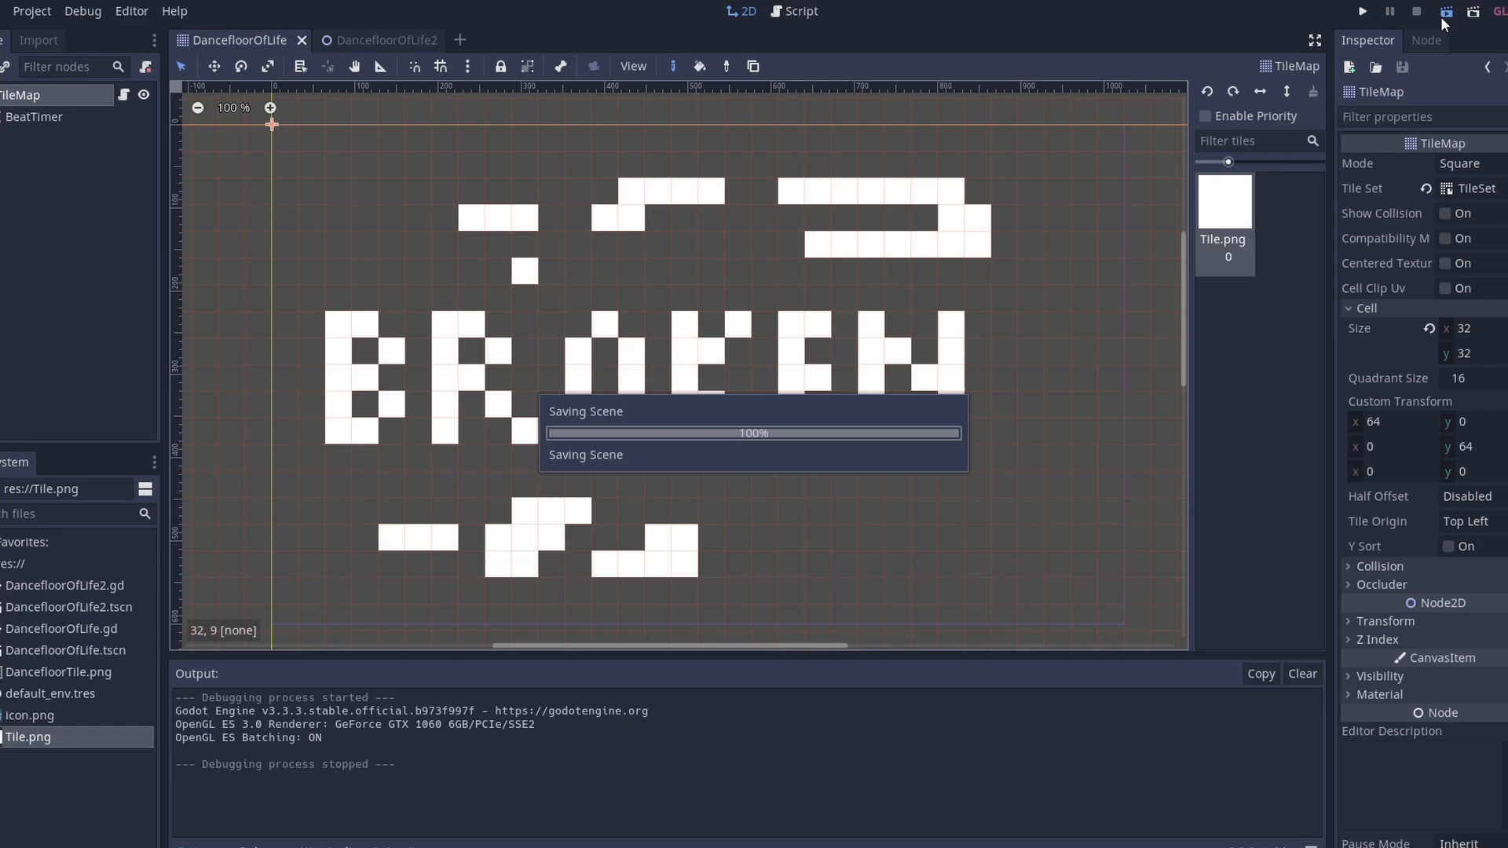
# Step: Run the scene to watch the tile generations evolve, then close the game window
pyautogui.click(1359, 10)
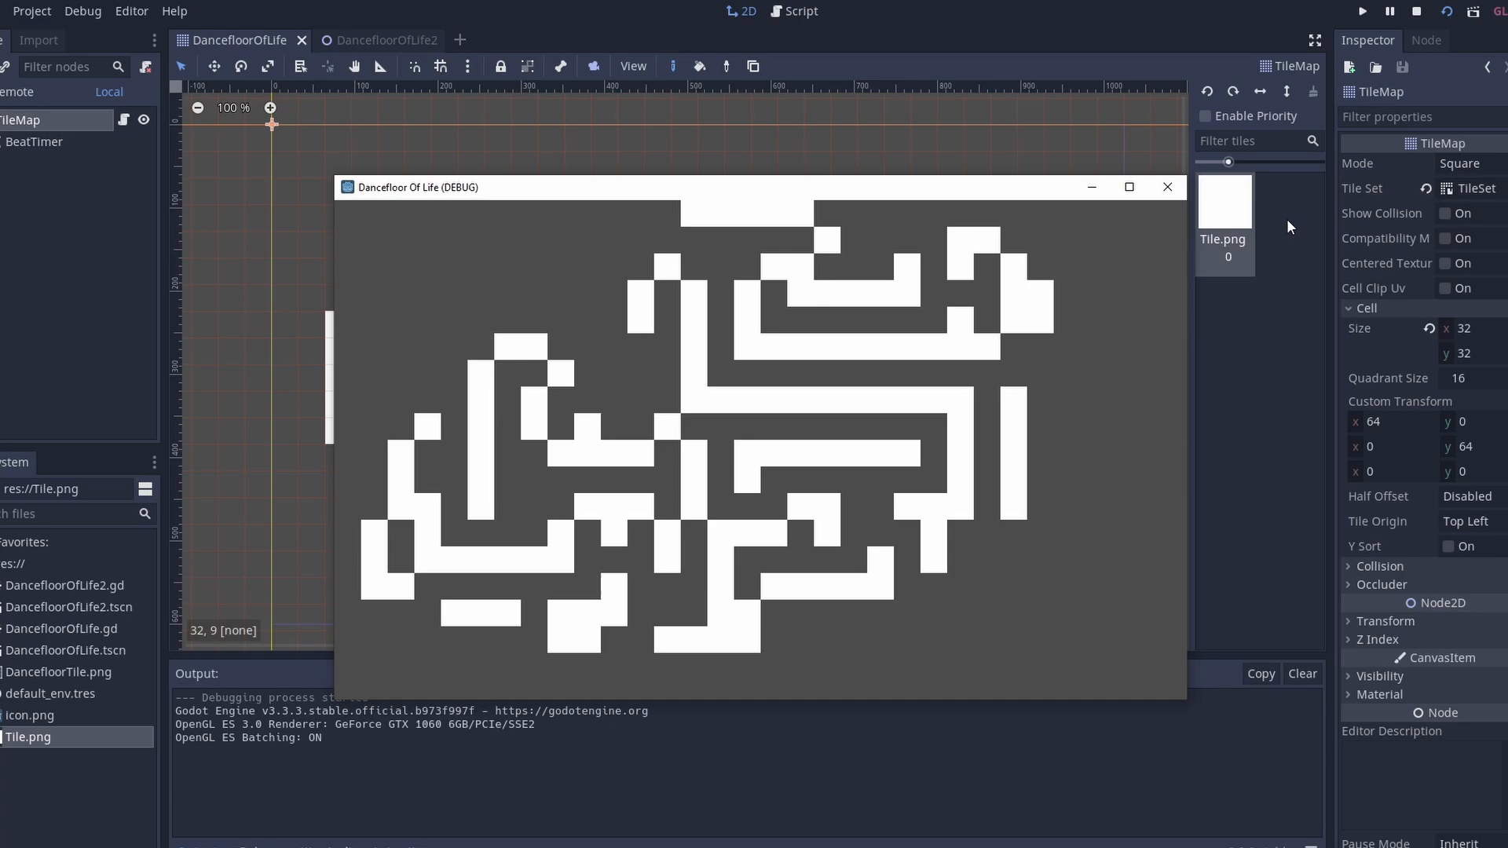
pyautogui.click(1167, 187)
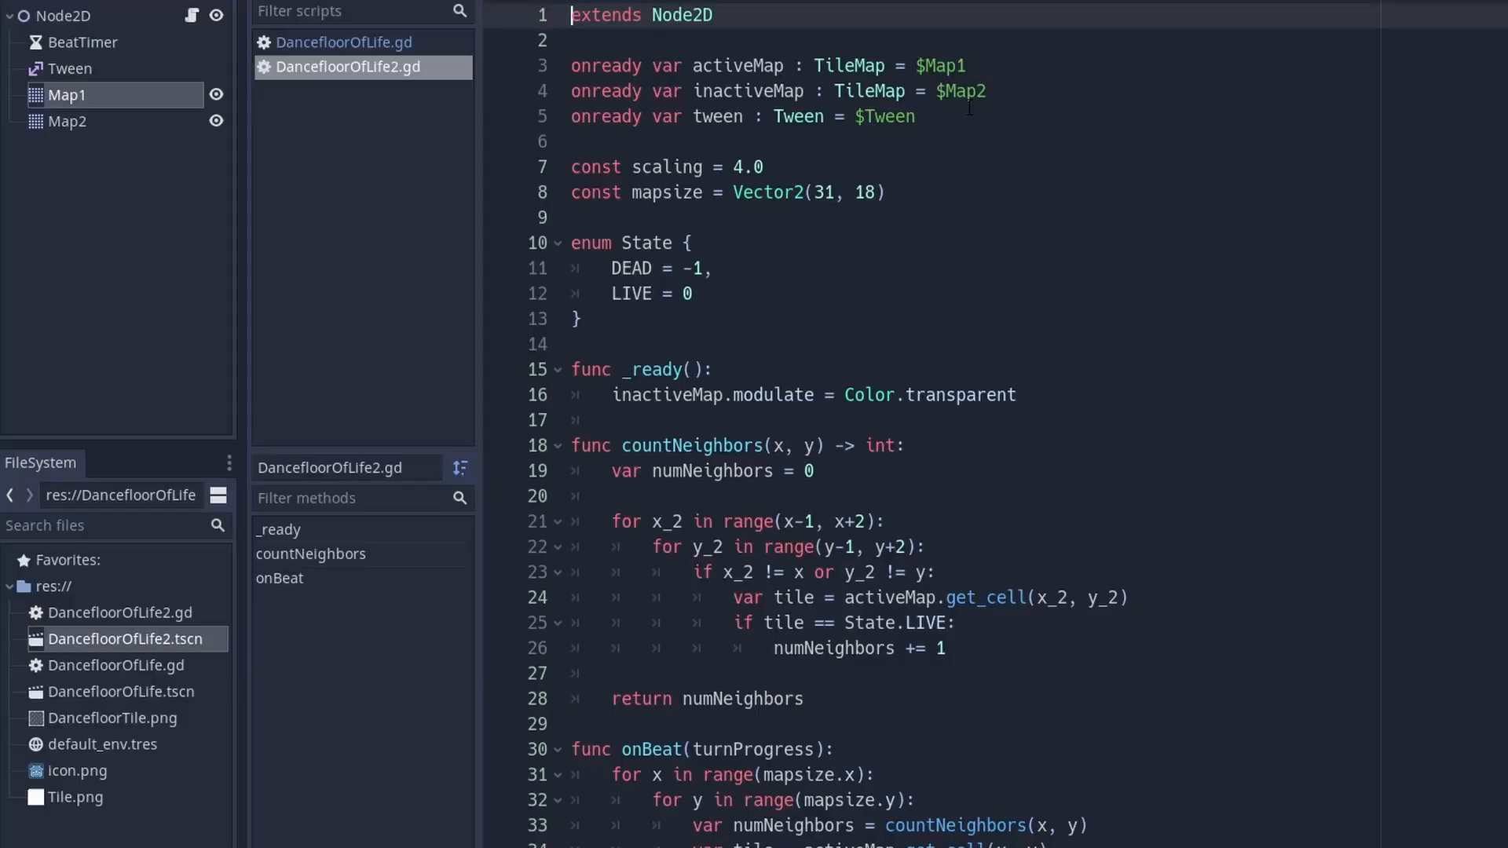
pyautogui.scroll(-3)
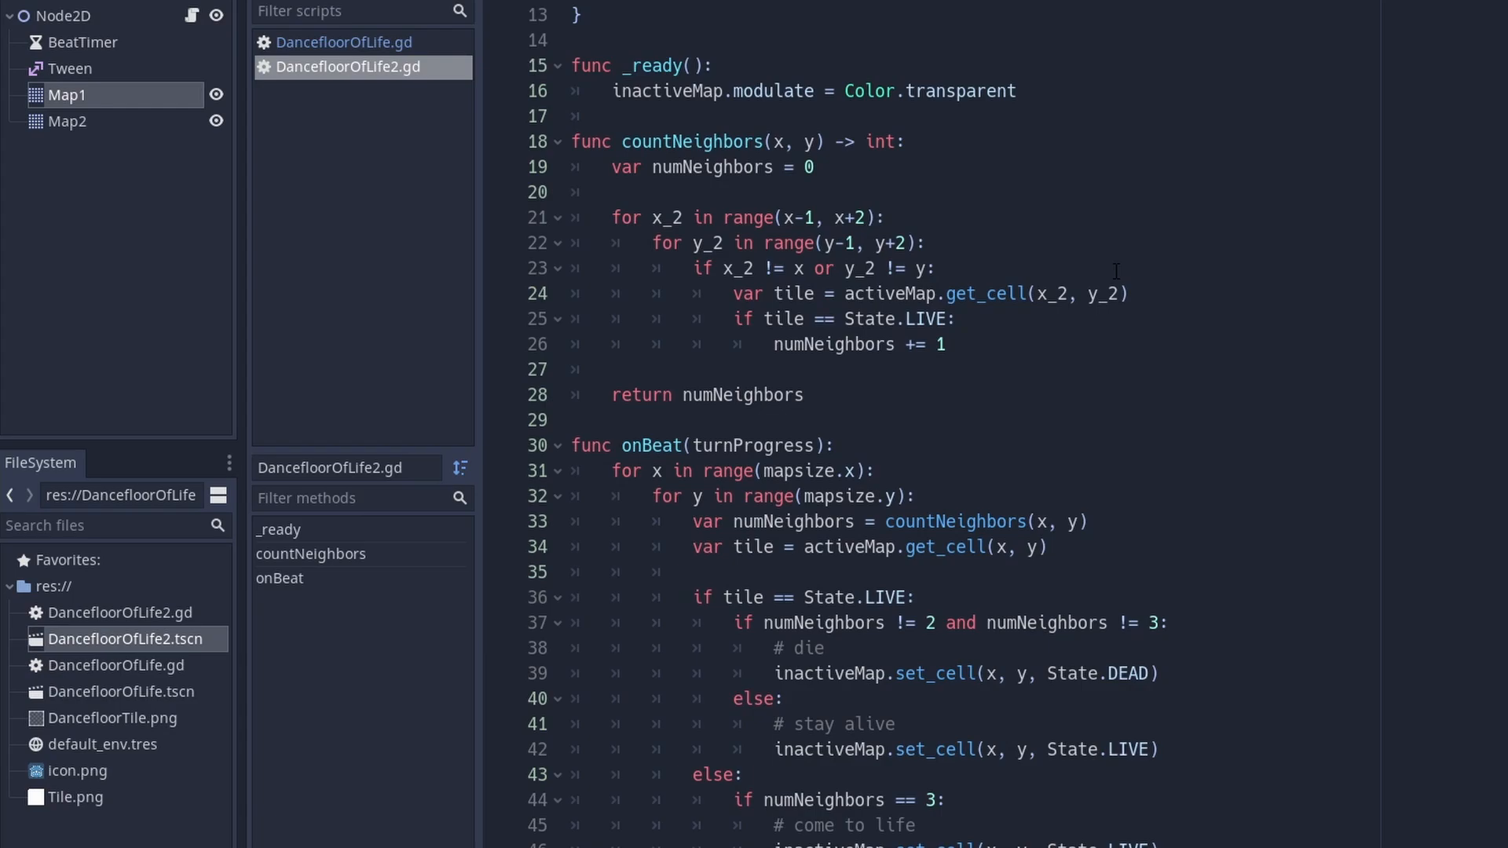
pyautogui.scroll(-3)
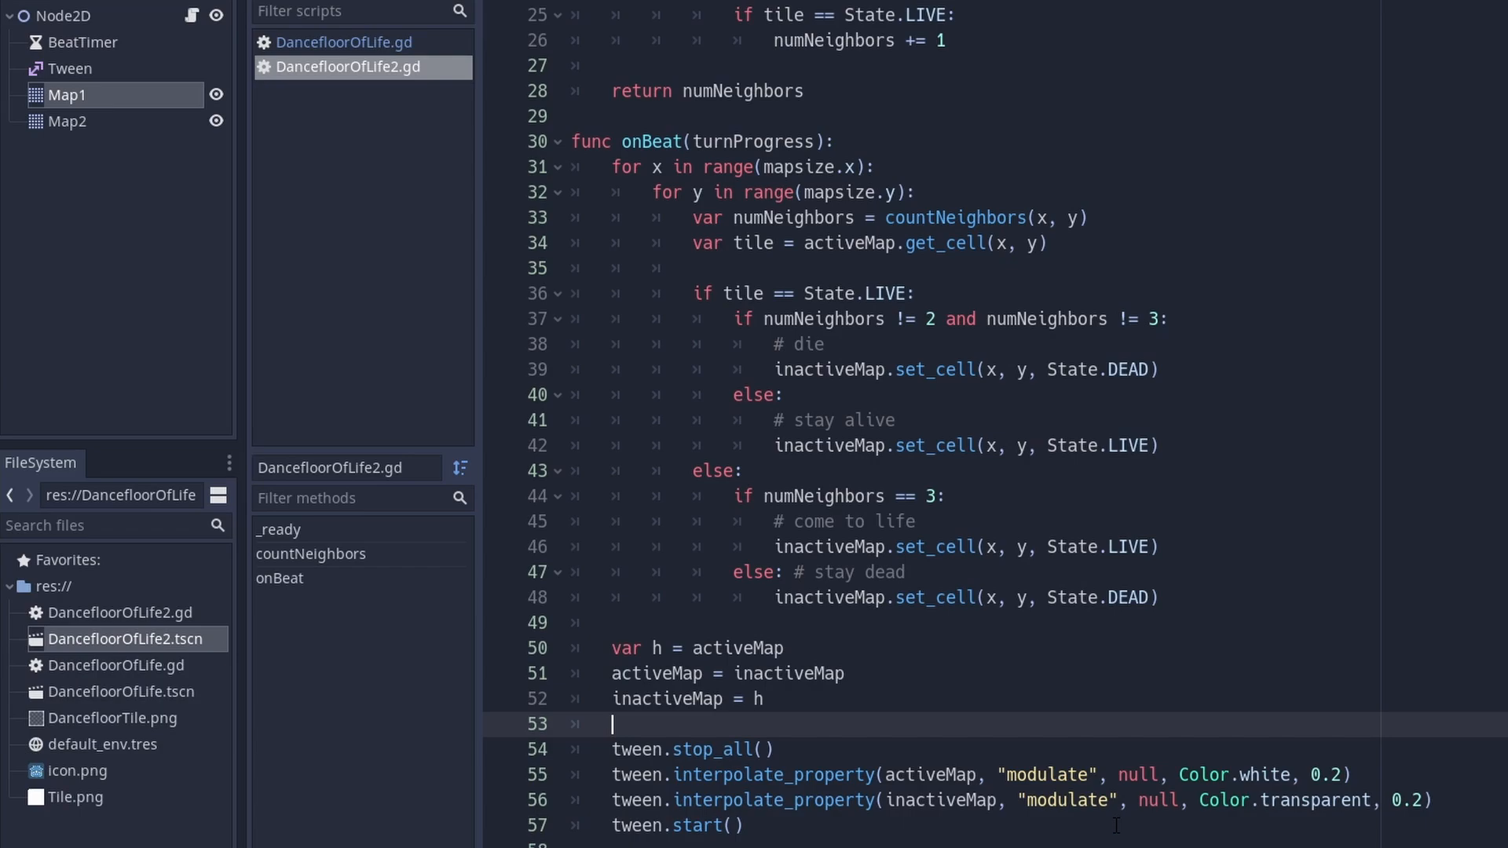